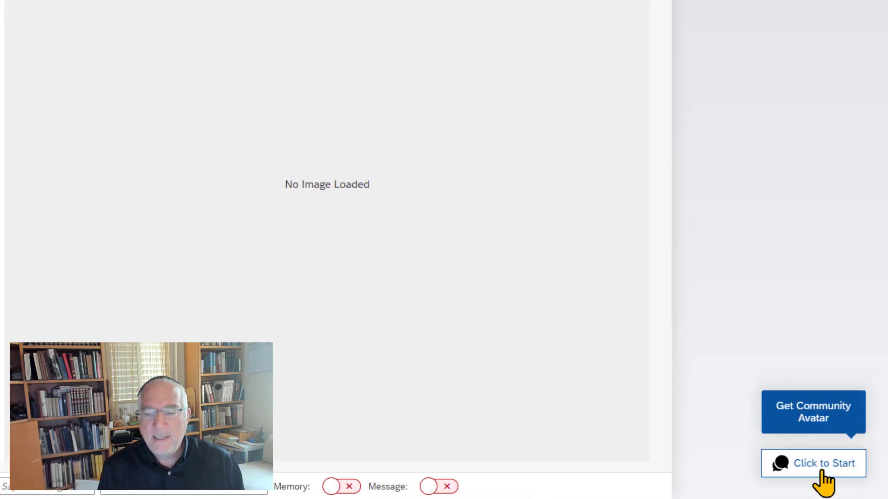
left_click(813, 463)
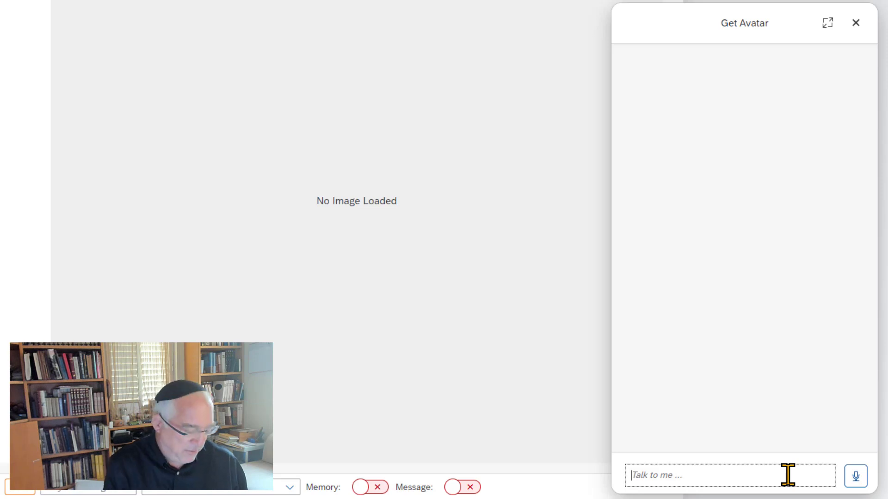
type("craig.c")
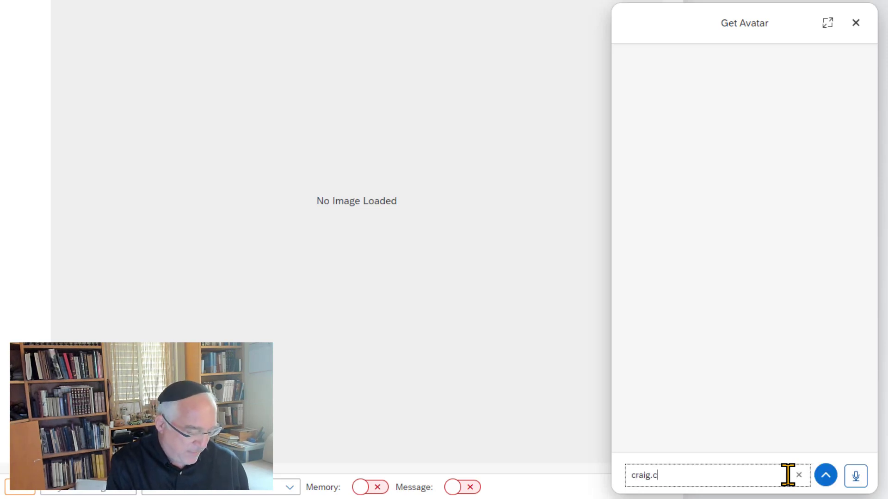
left_click(825, 475)
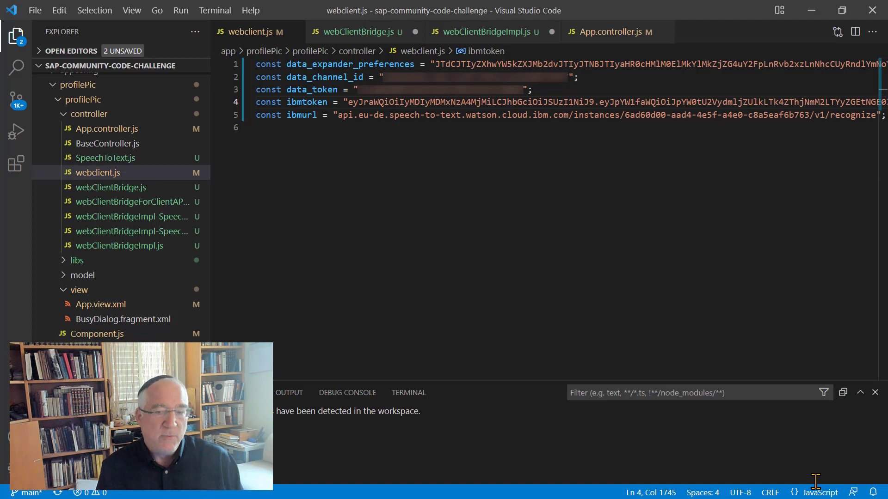
- Switch to the webClientBridge.js tab
left_click(356, 31)
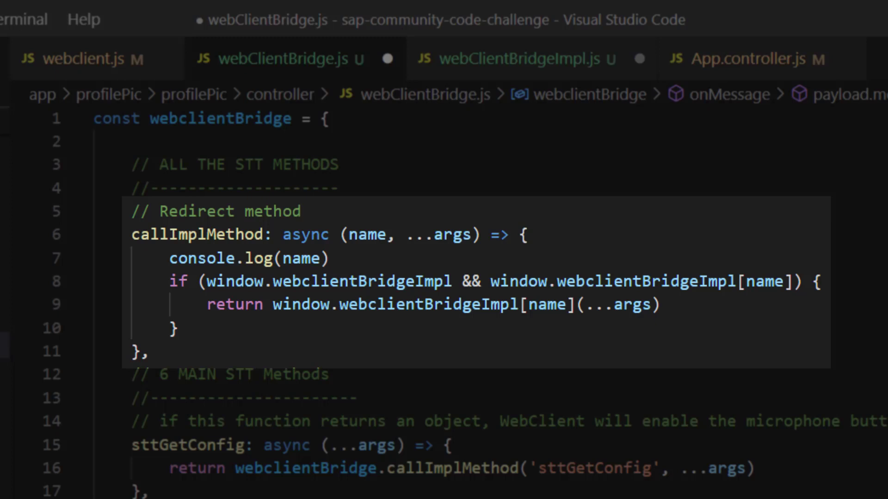
mouse_move(623, 396)
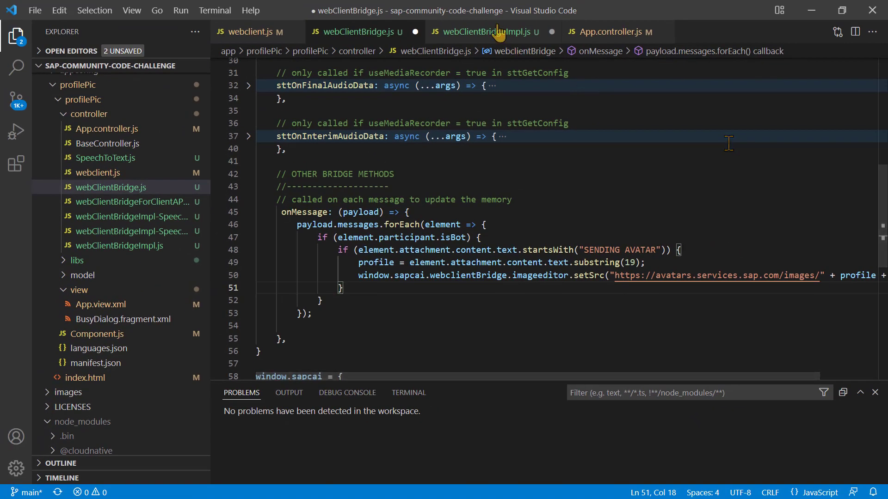
- Switch to the webClientBridgeImpl.js tab
left_click(485, 31)
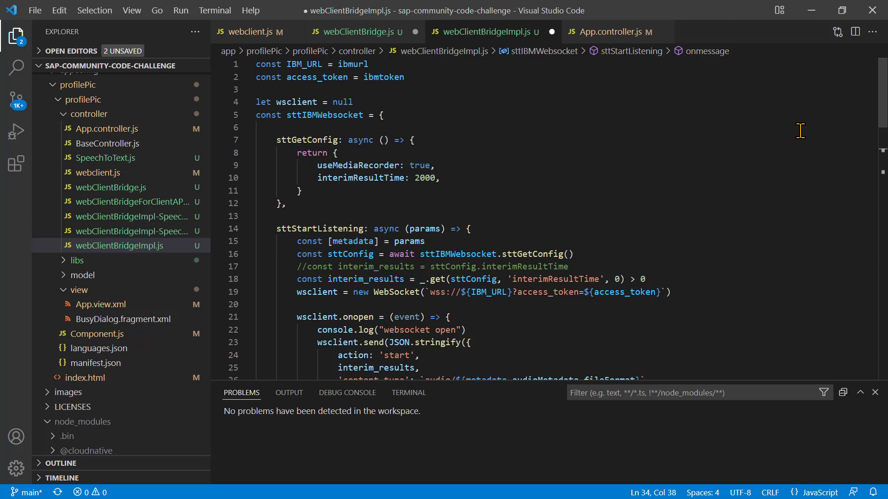
- Scroll through sttStartListening and its WebSocket onopen/onmessage handlers
scroll("down", 3)
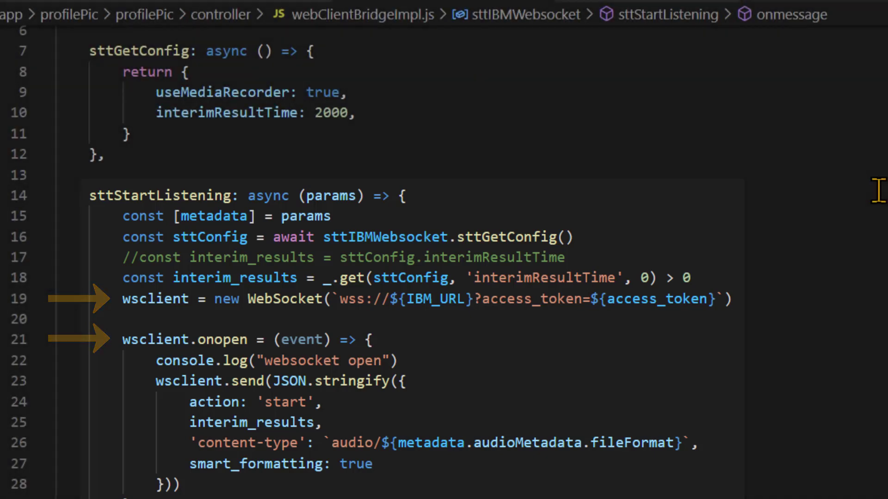
scroll("down", 3)
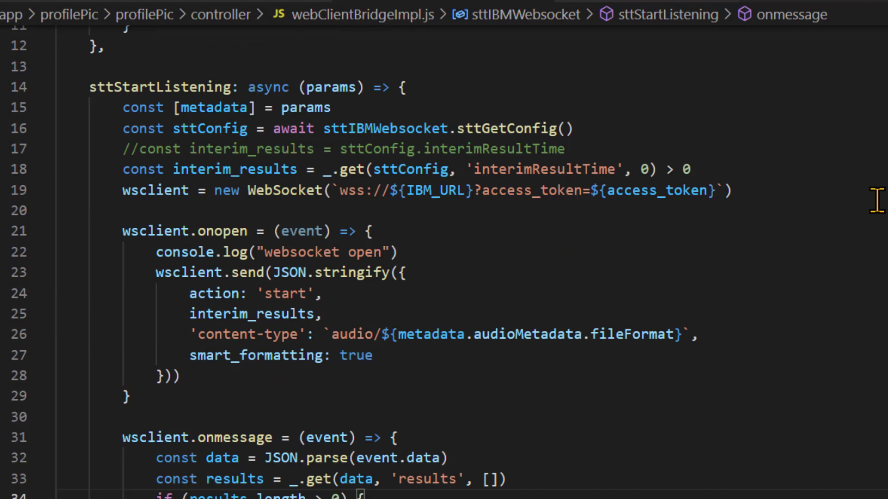
scroll("down", 3)
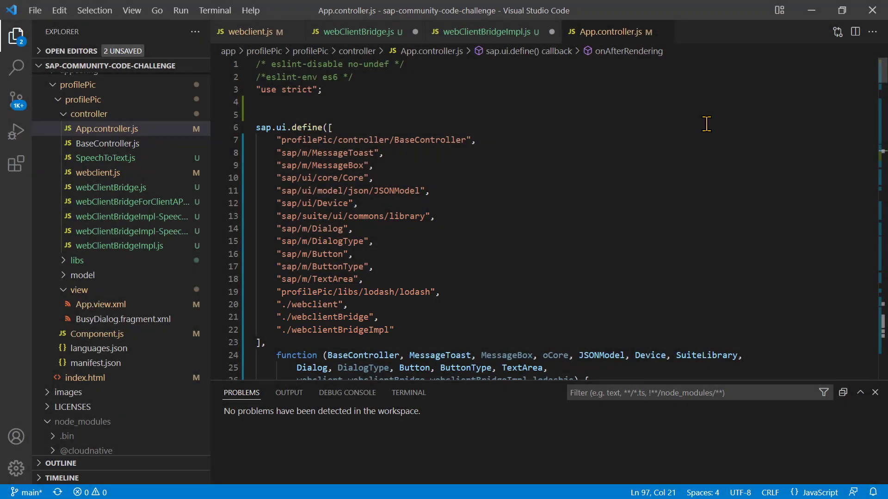
- Scroll to onAfterRendering and select 'window' on line 97
scroll("down", 3)
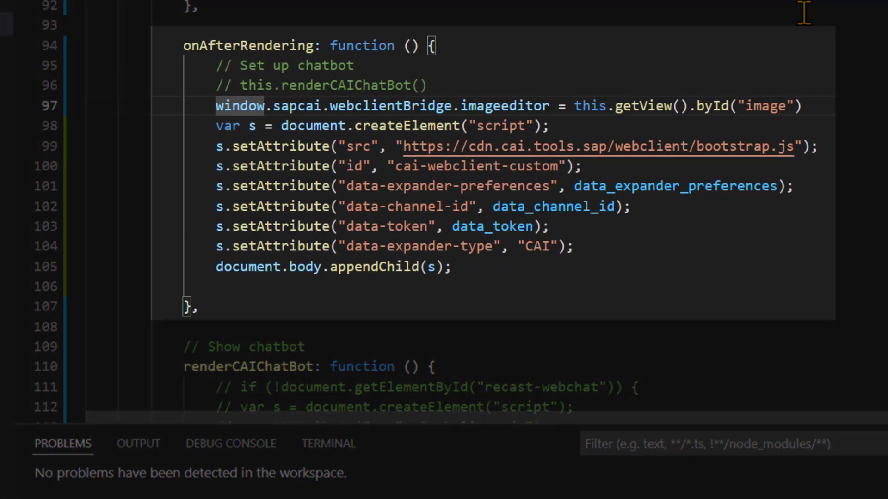
double_click(239, 106)
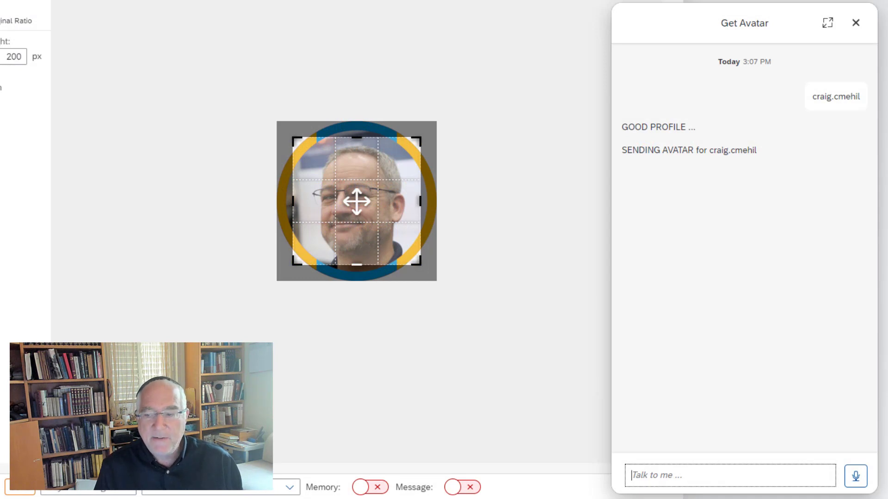
mouse_move(855, 475)
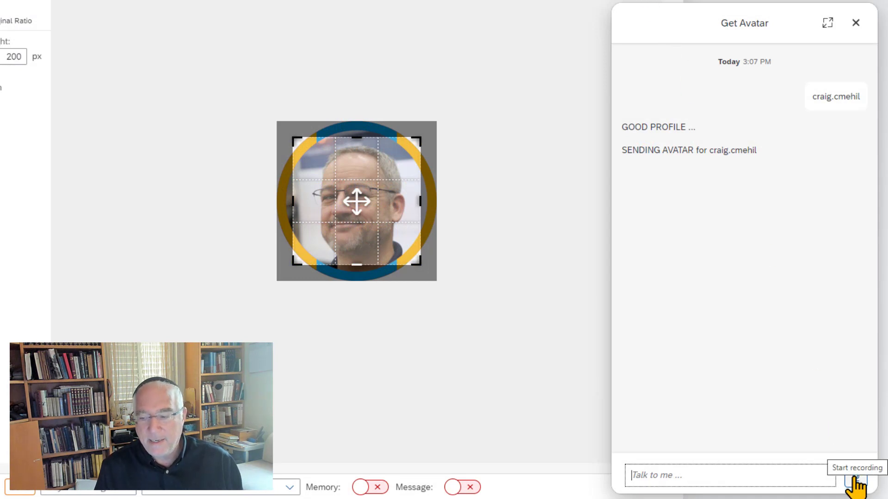
- Ask the chatbot by voice for another avatar, then resume listening for the community ID
left_click(858, 483)
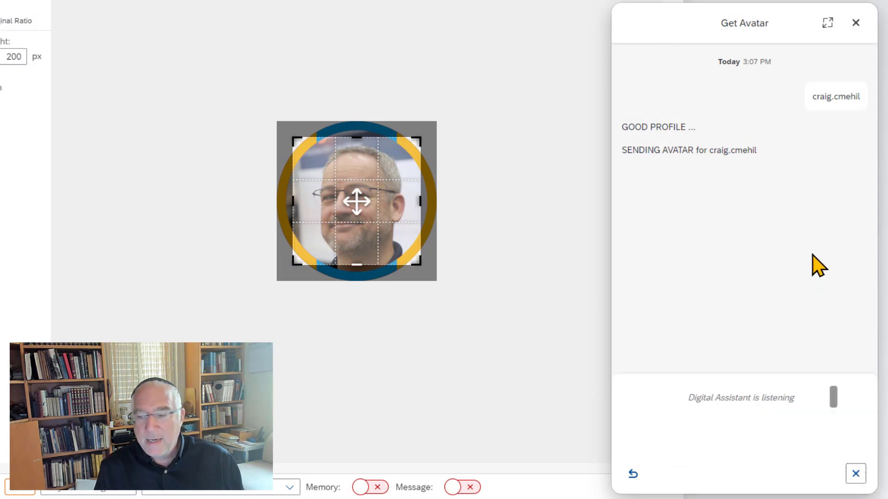
left_click(856, 475)
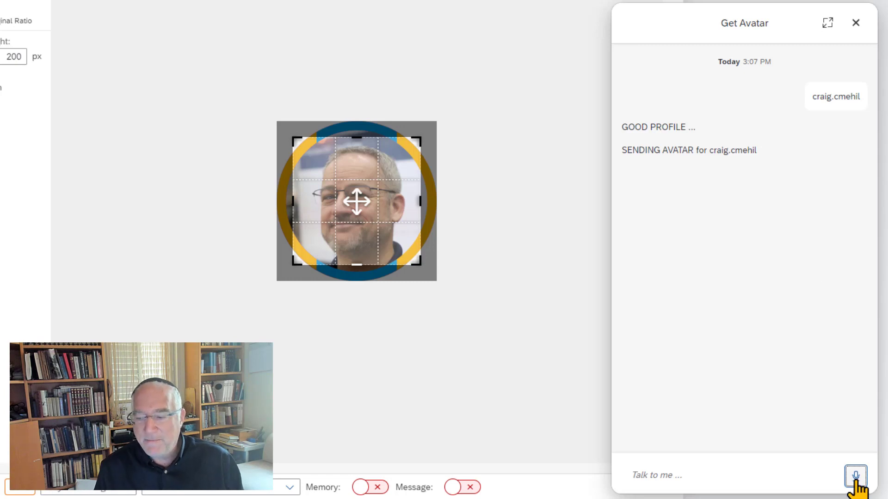
left_click(855, 476)
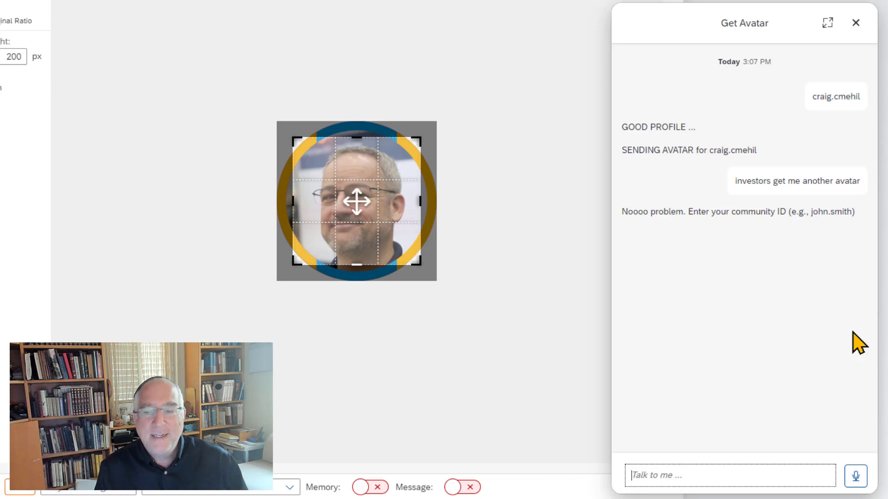
mouse_move(838, 431)
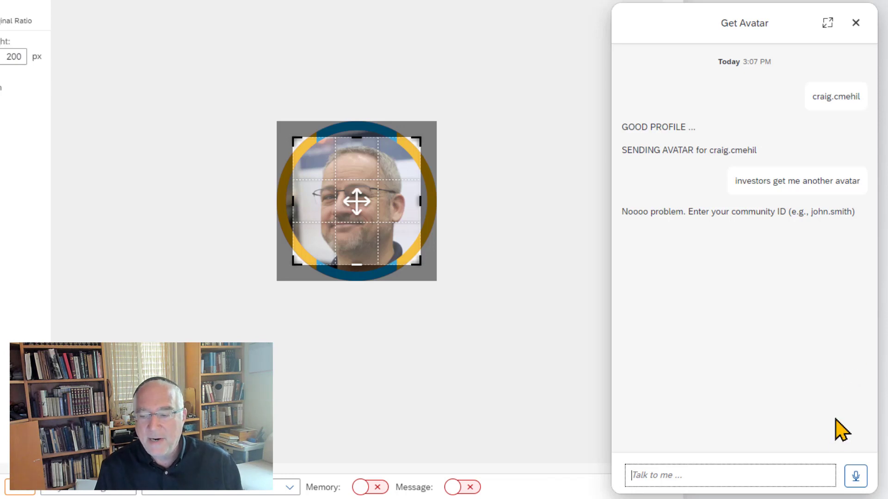
left_click(855, 476)
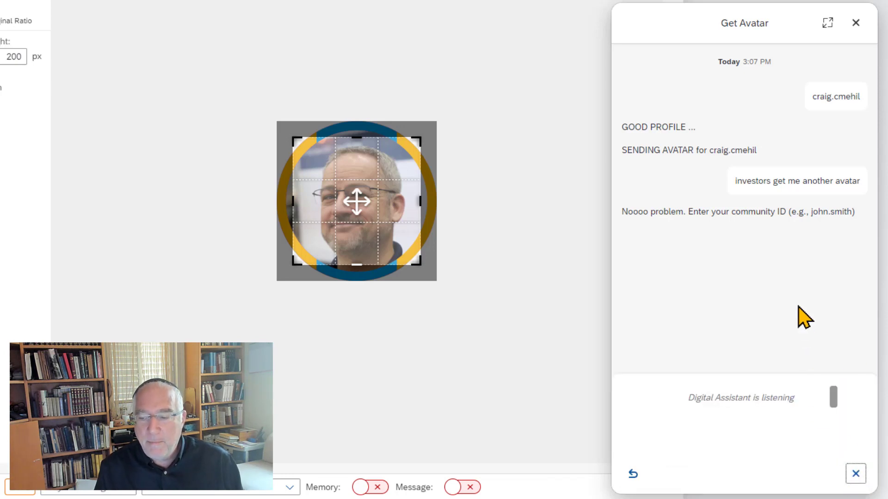